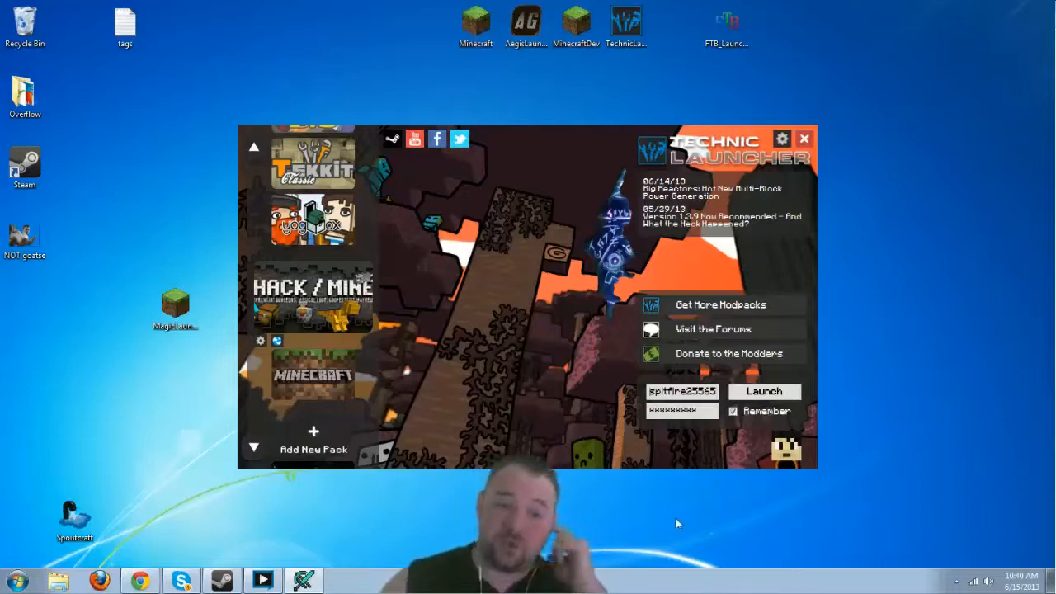
mouse_move(718, 449)
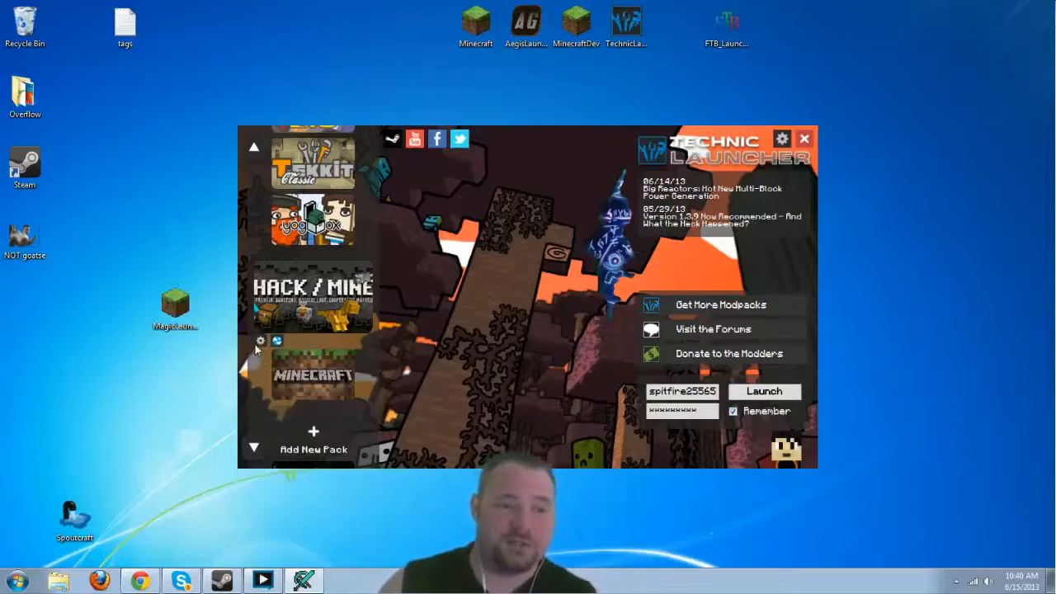
Check the Hack/Mine pack settings, then launch the modpack from Technic Launcher
left_click(261, 340)
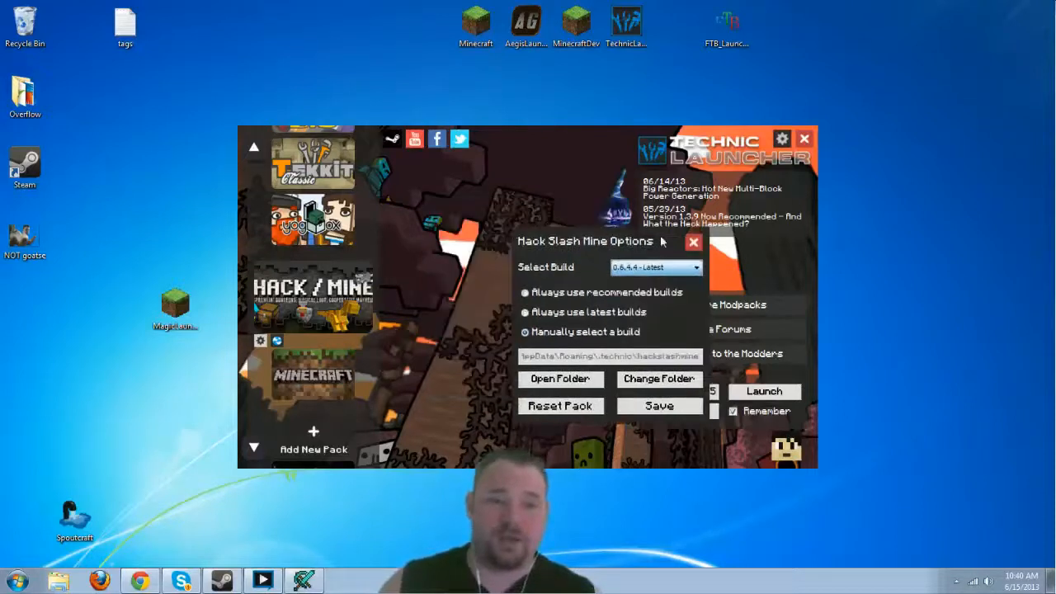
left_click(694, 241)
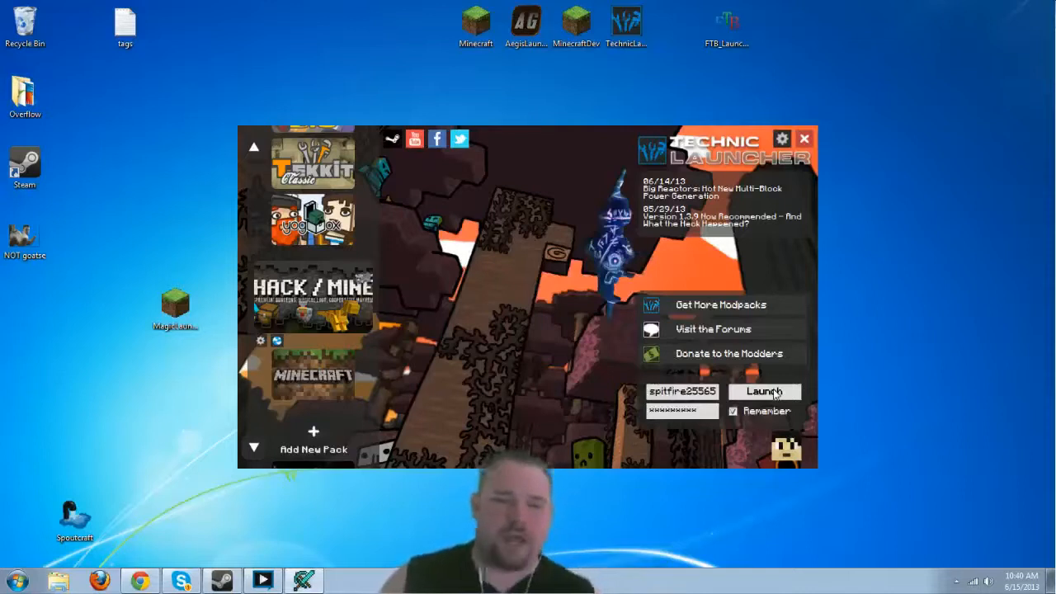
left_click(763, 391)
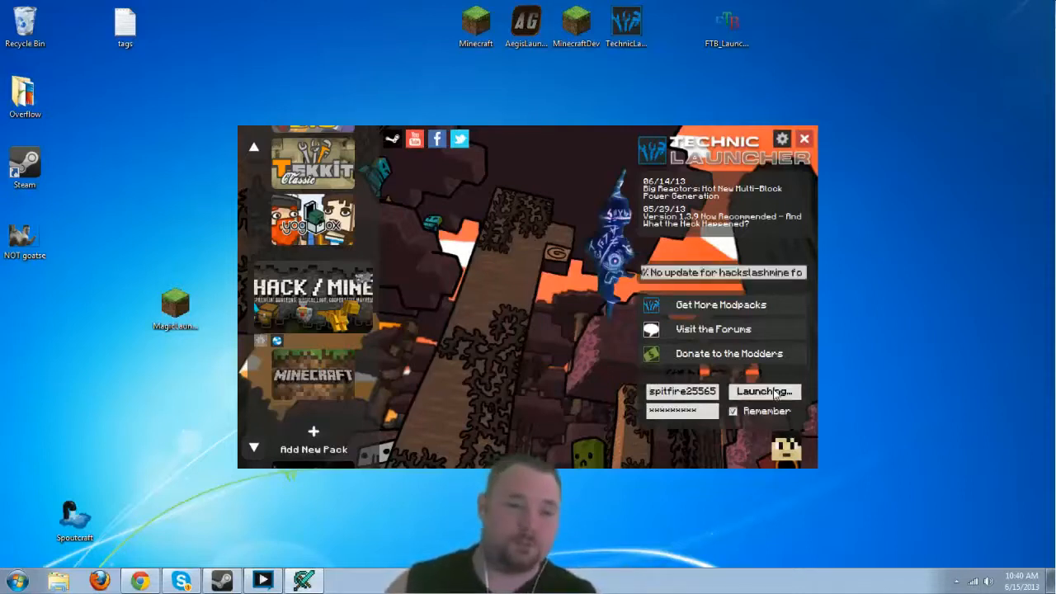
left_click(762, 393)
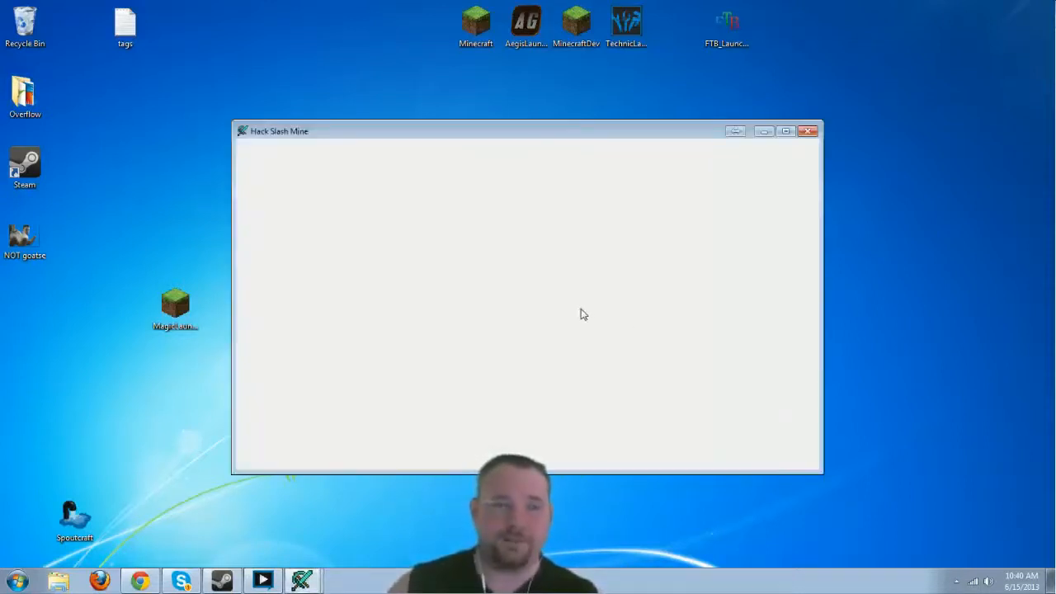
mouse_move(536, 320)
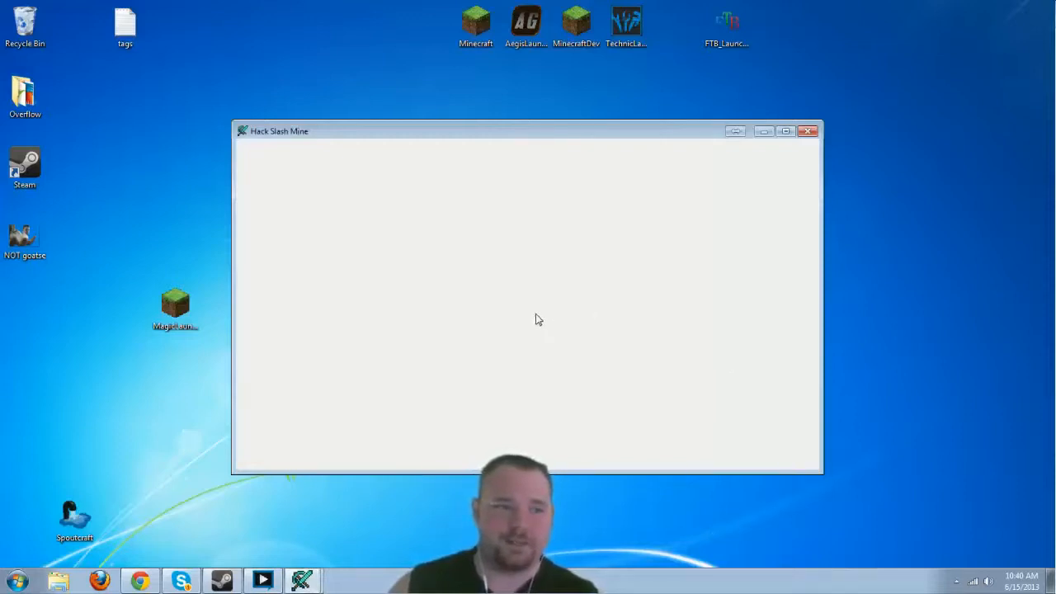
mouse_move(588, 284)
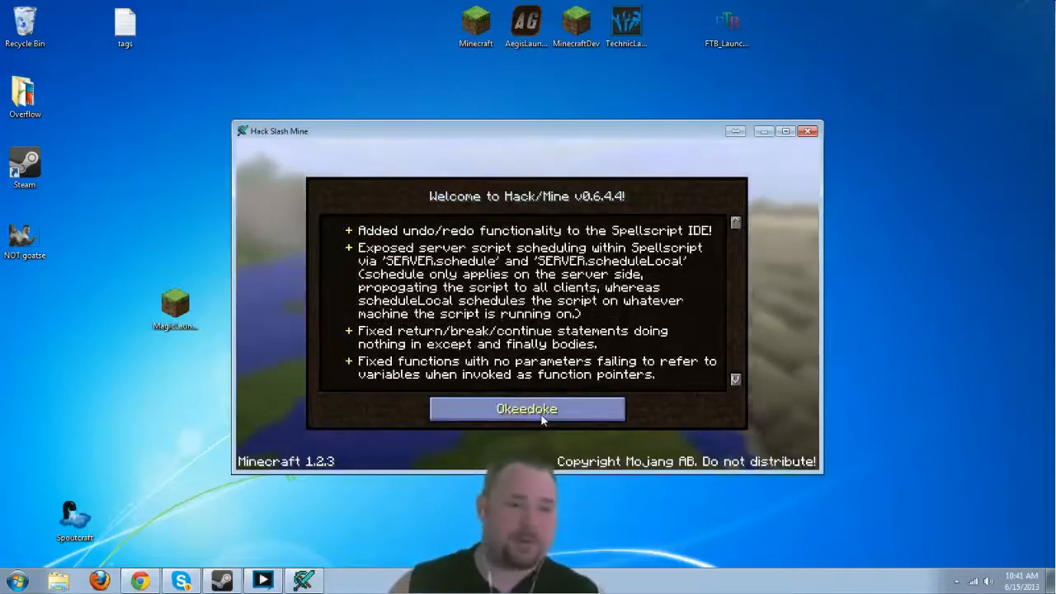
Dismiss the welcome notes and save a multiplayer server with address hsm.mc-legends.com
left_click(527, 409)
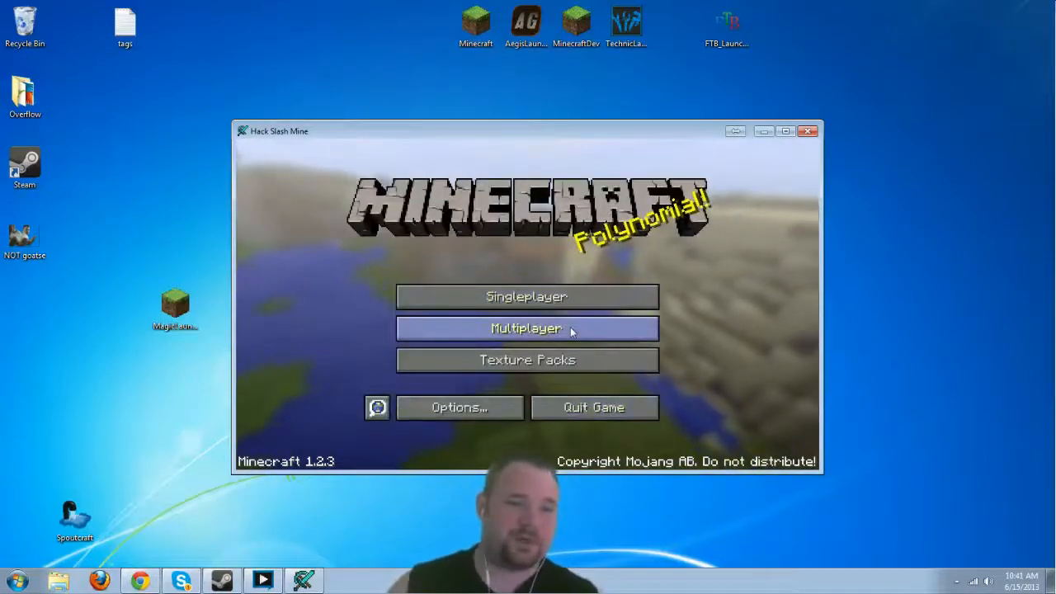
left_click(527, 329)
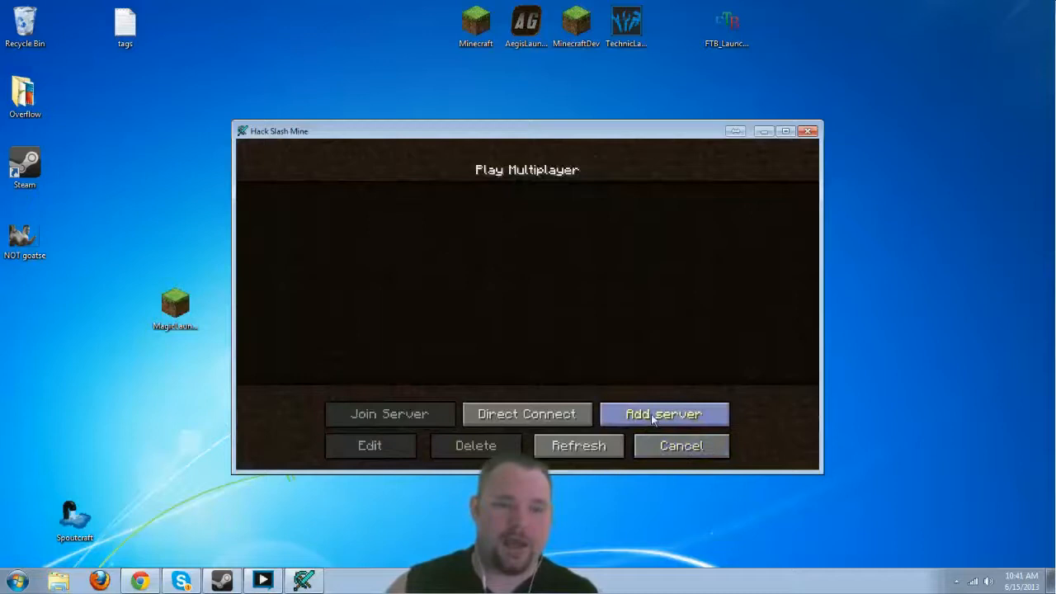
left_click(663, 412)
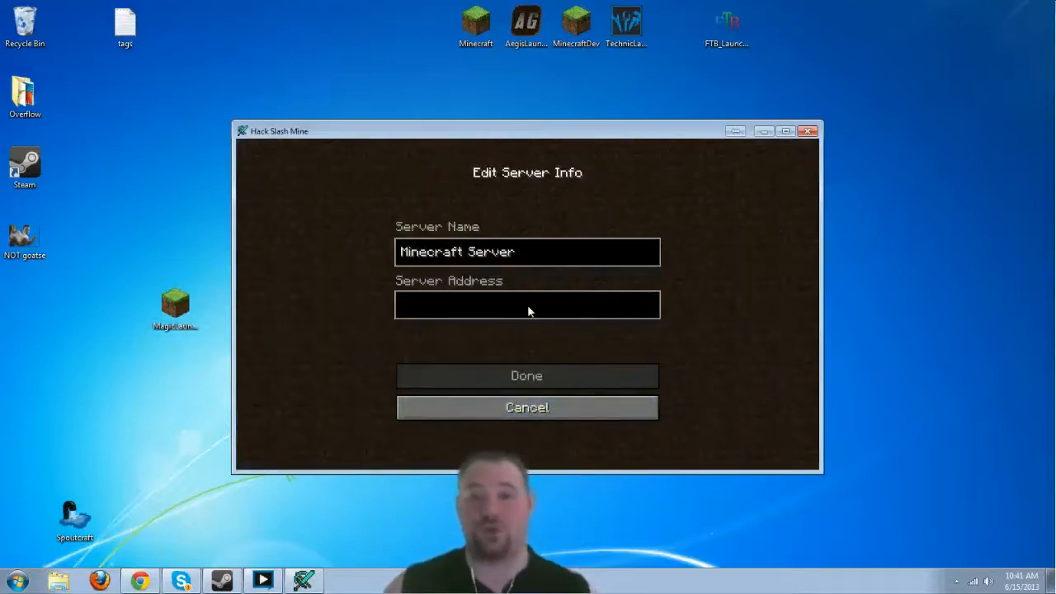
type("hsm.mc-legends.com")
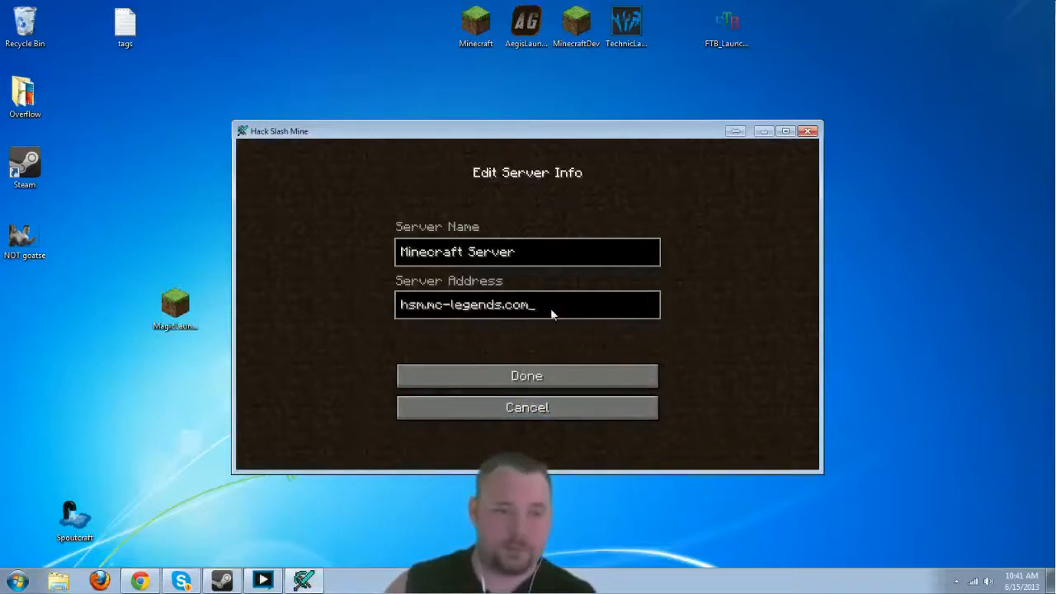
mouse_move(561, 327)
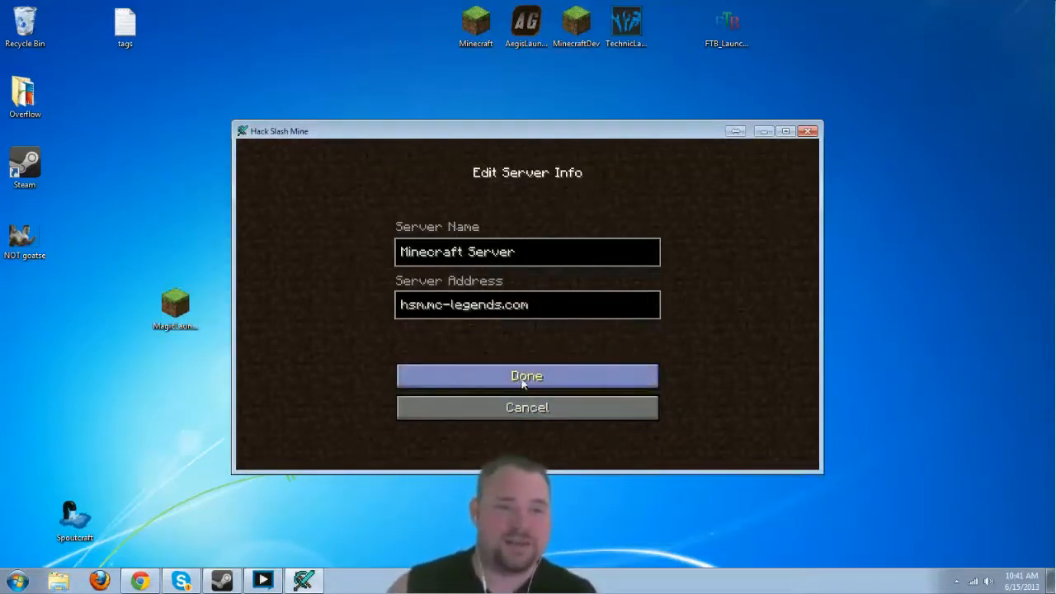
left_click(527, 376)
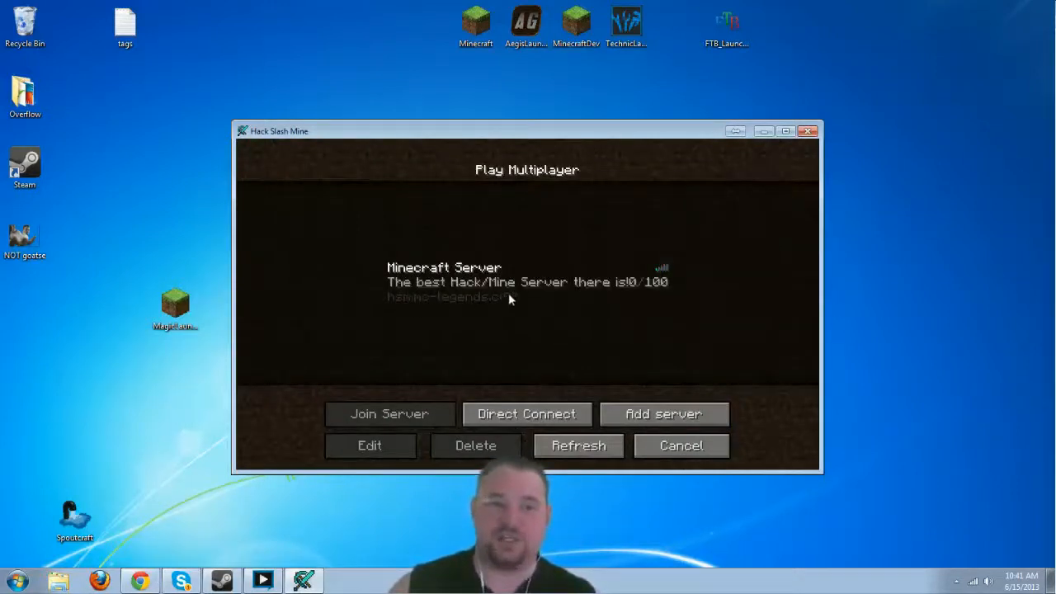
left_click(528, 282)
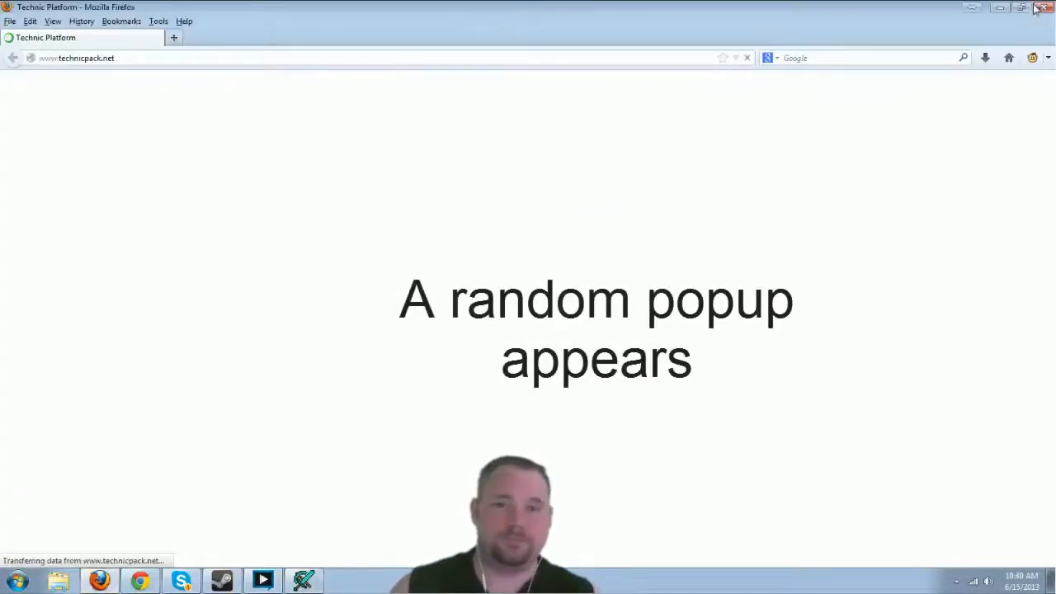
mouse_move(984, 126)
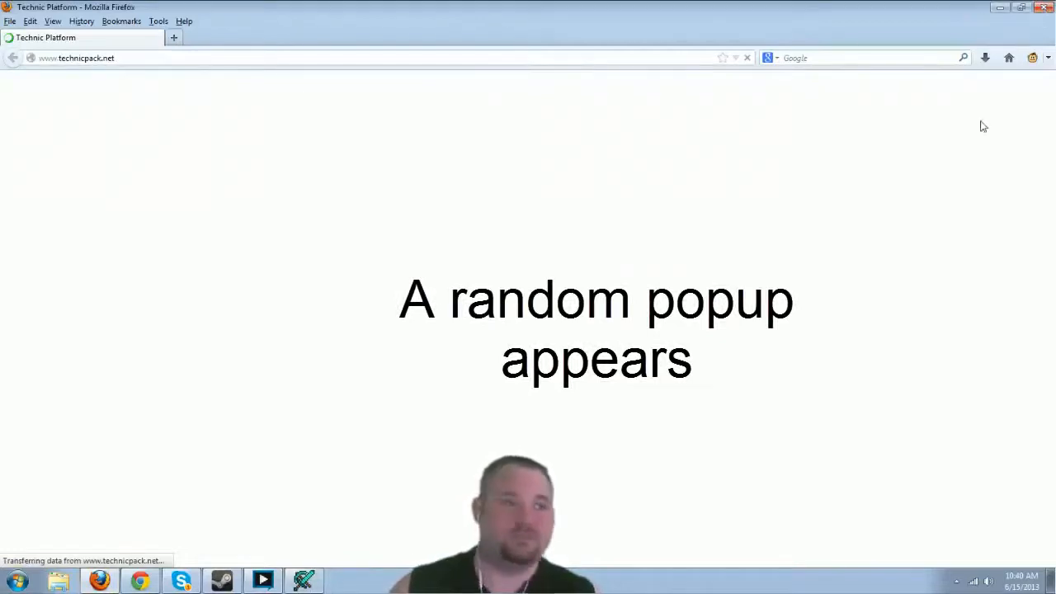